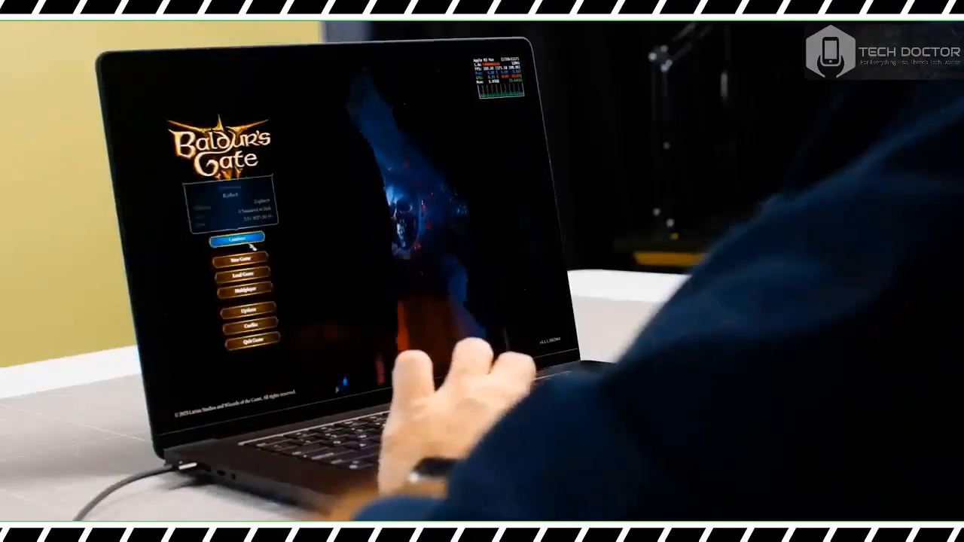
pyautogui.click(234, 238)
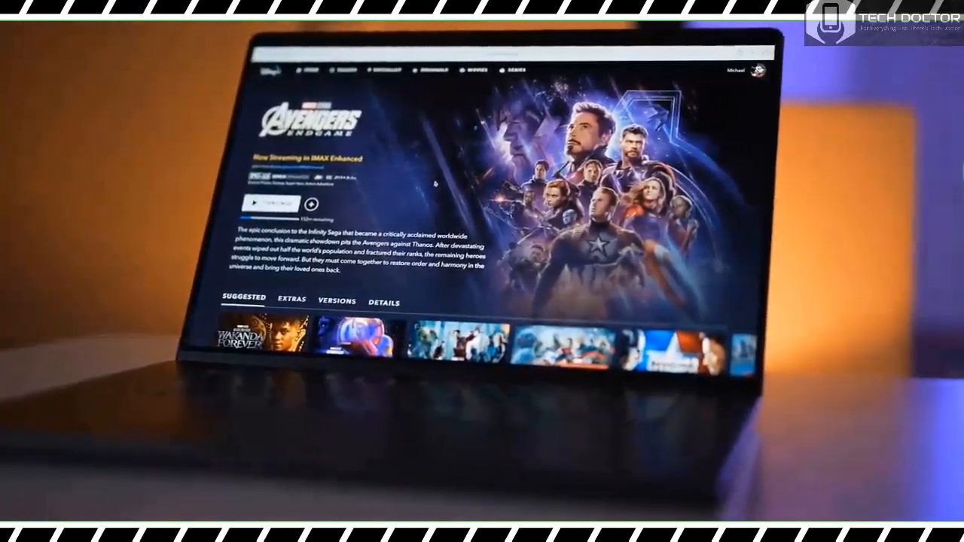
pyautogui.click(262, 201)
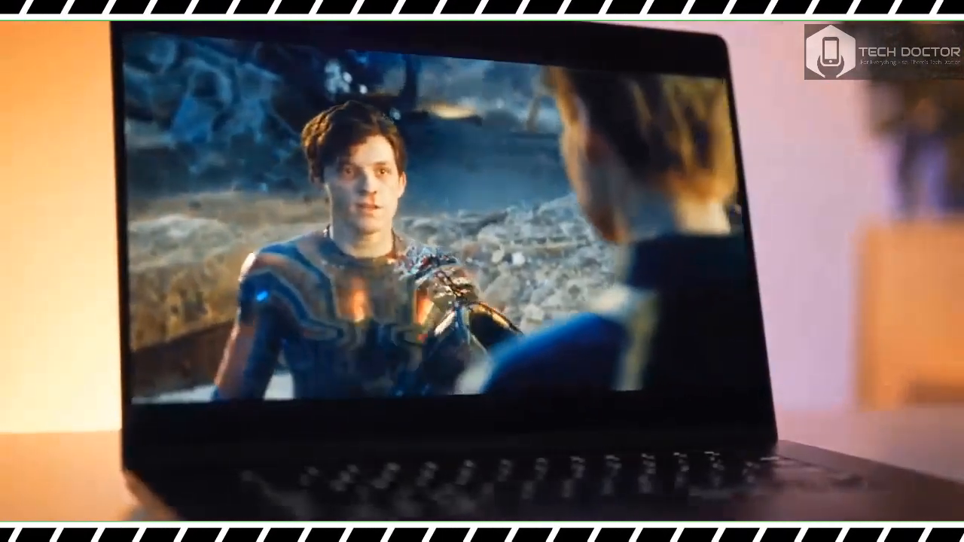